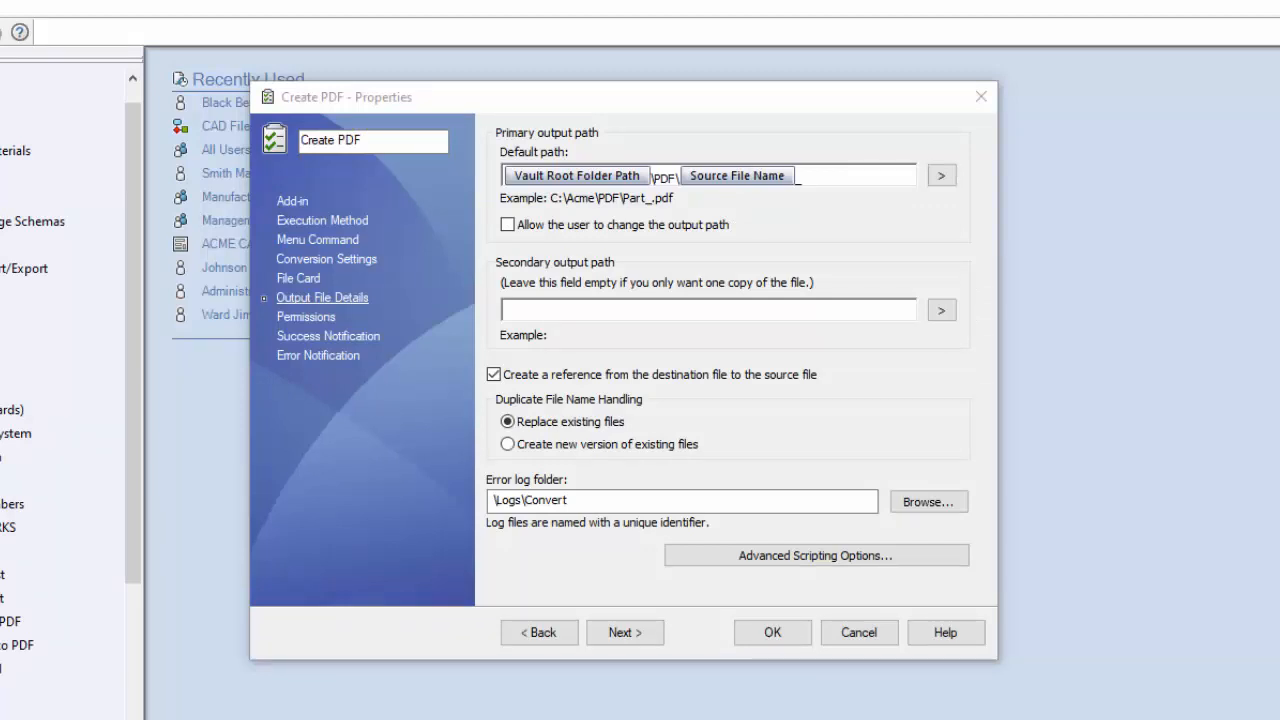
pyautogui.moveTo(556, 268)
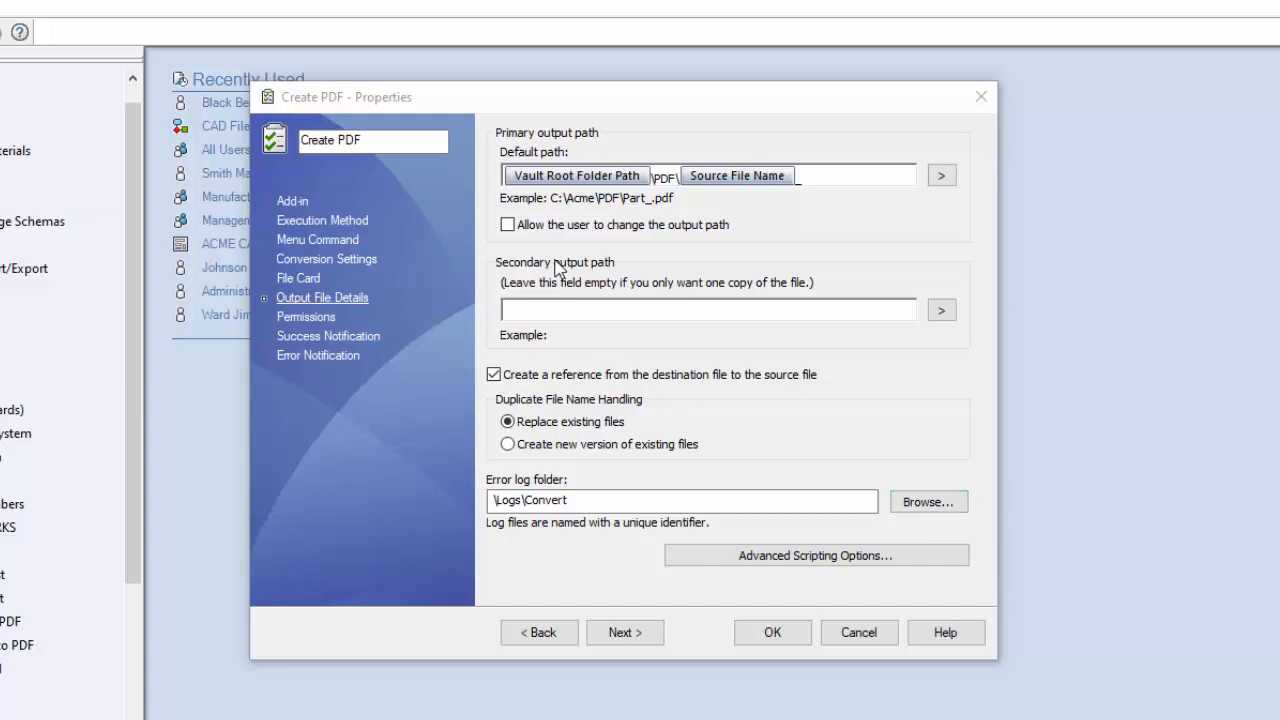
pyautogui.moveTo(520, 110)
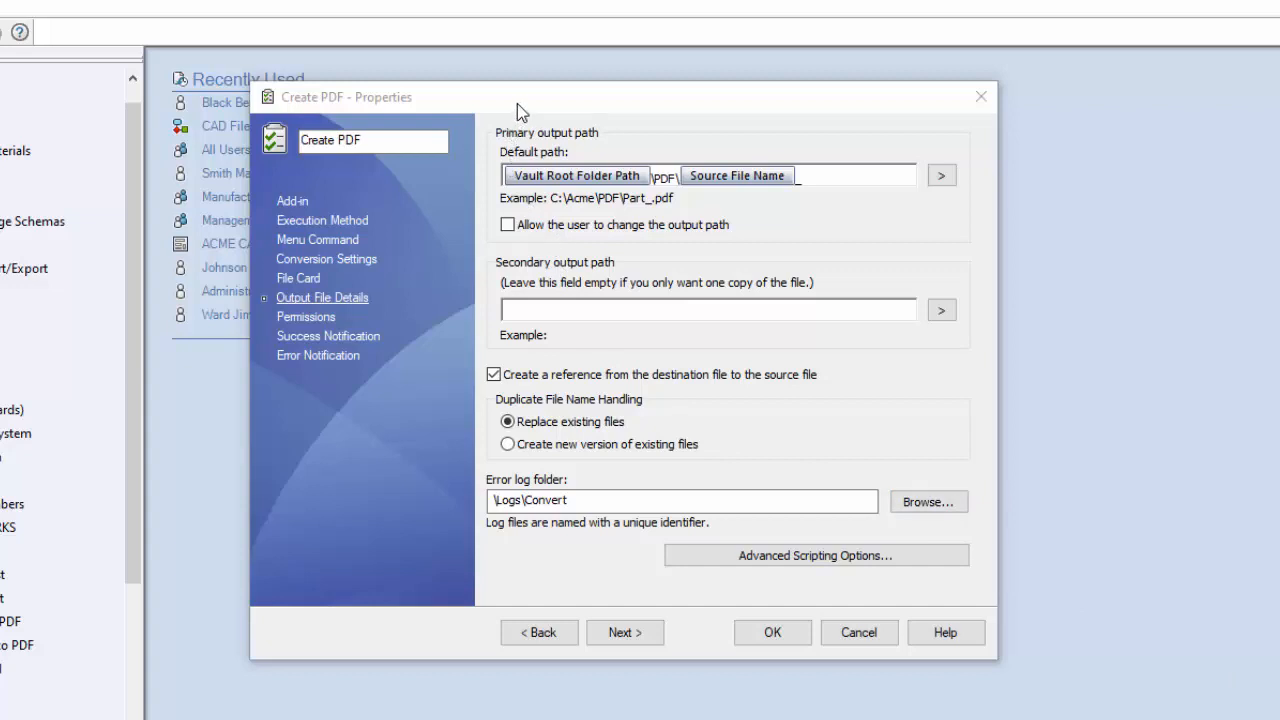
pyautogui.moveTo(324, 316)
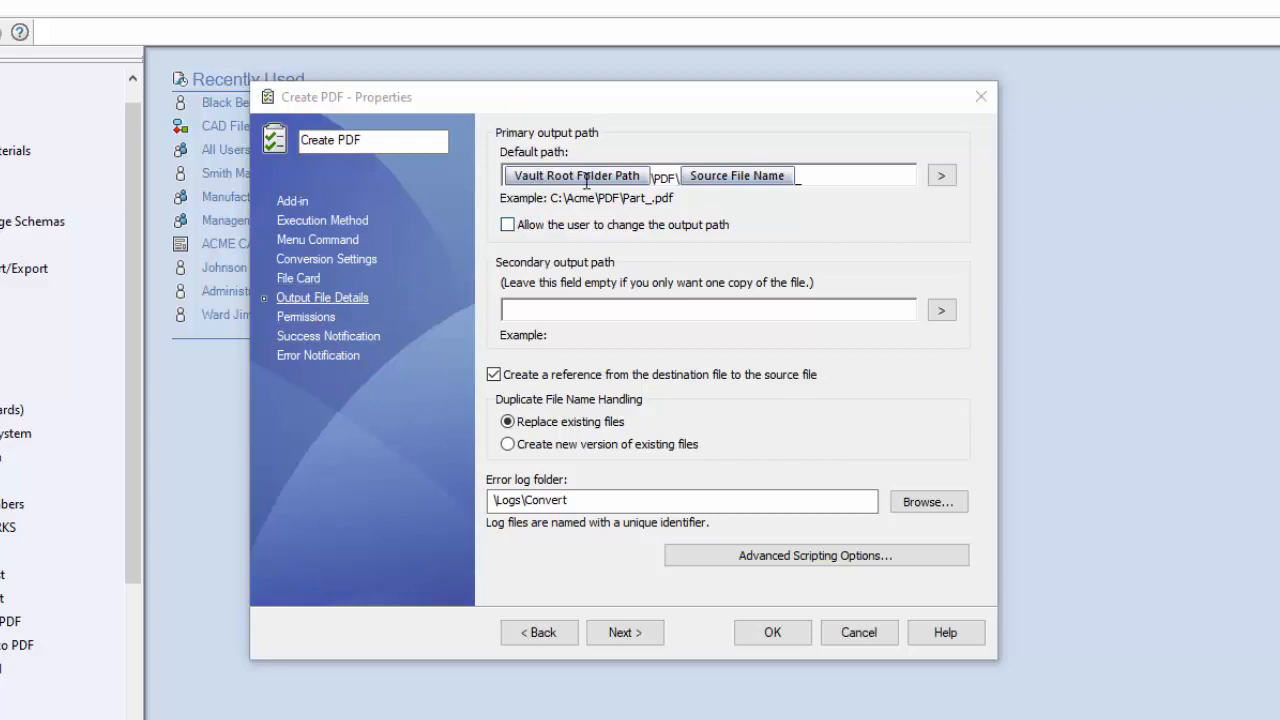
pyautogui.moveTo(828, 198)
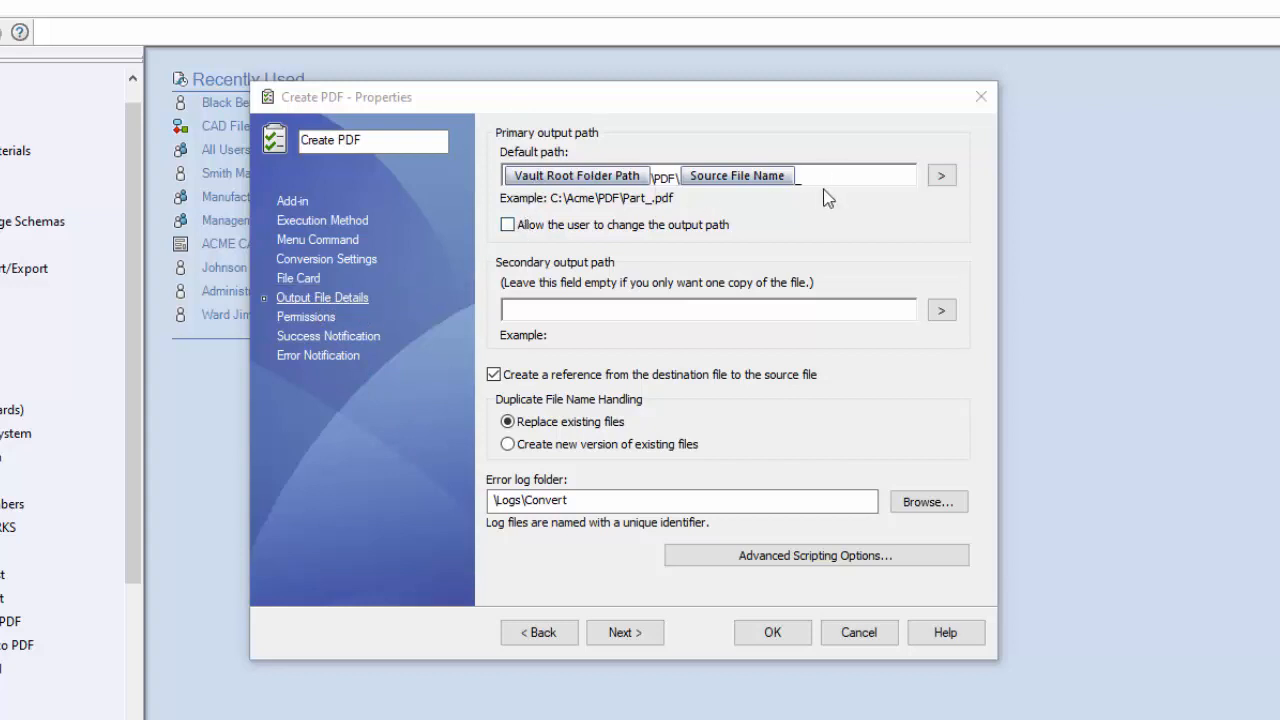
pyautogui.moveTo(668, 304)
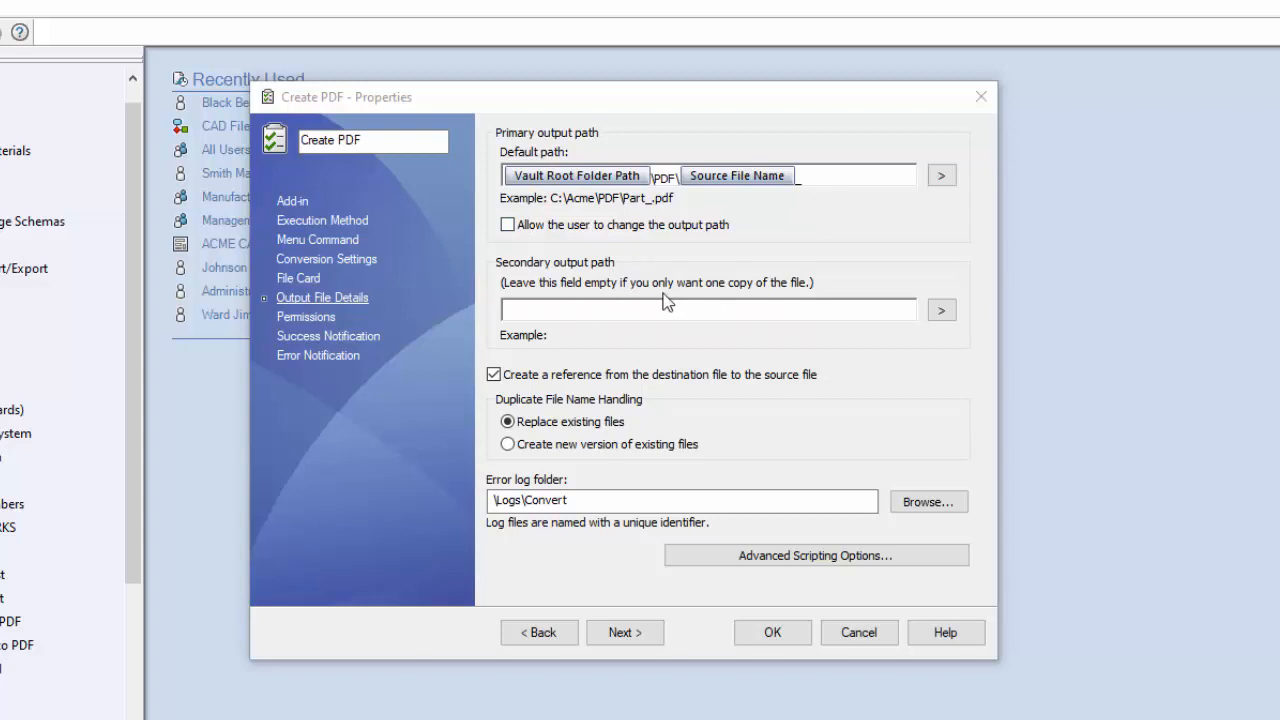
pyautogui.moveTo(850, 210)
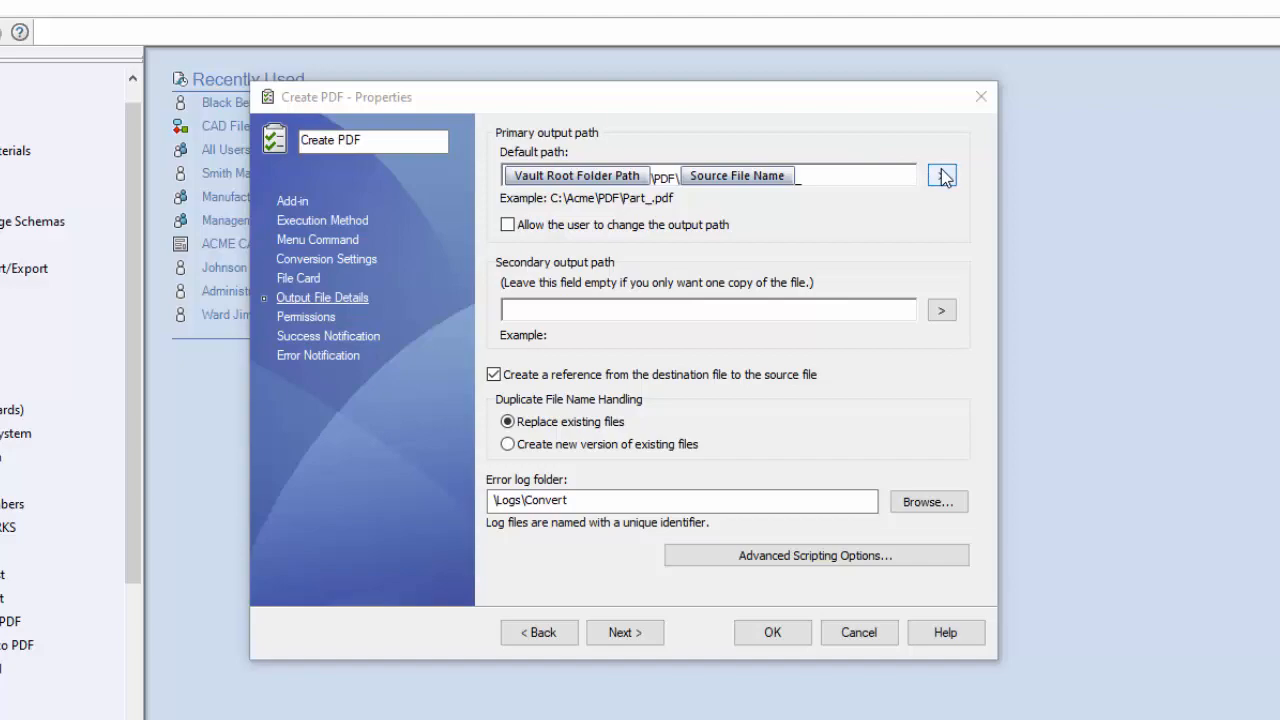
# Step: Show the insertable path variables beside the Create PDF default output path
pyautogui.click(940, 176)
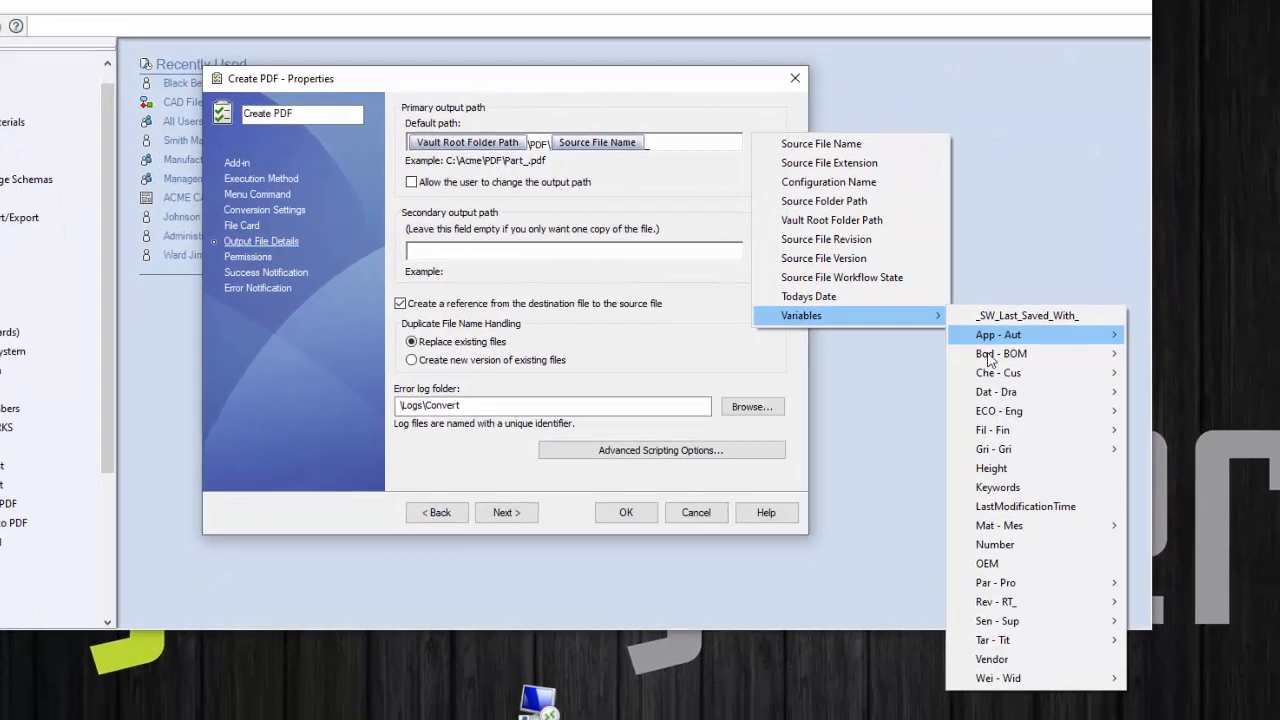
pyautogui.moveTo(1020, 468)
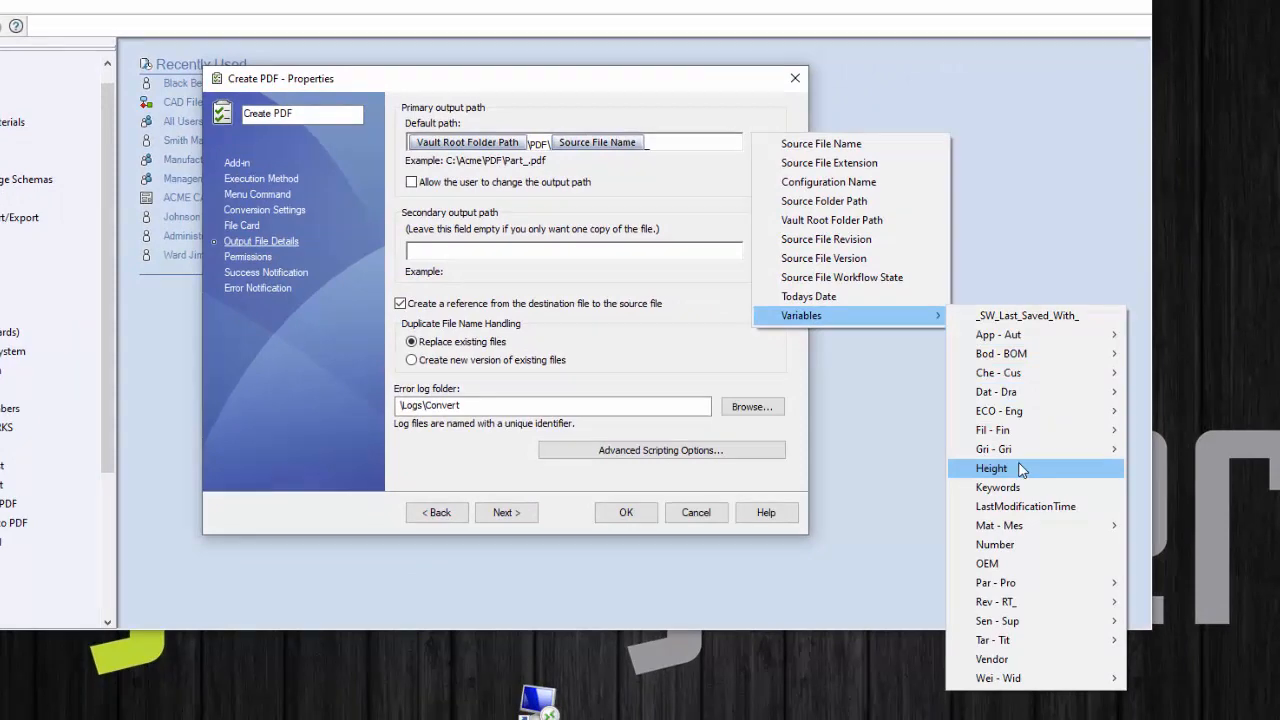
pyautogui.moveTo(484, 340)
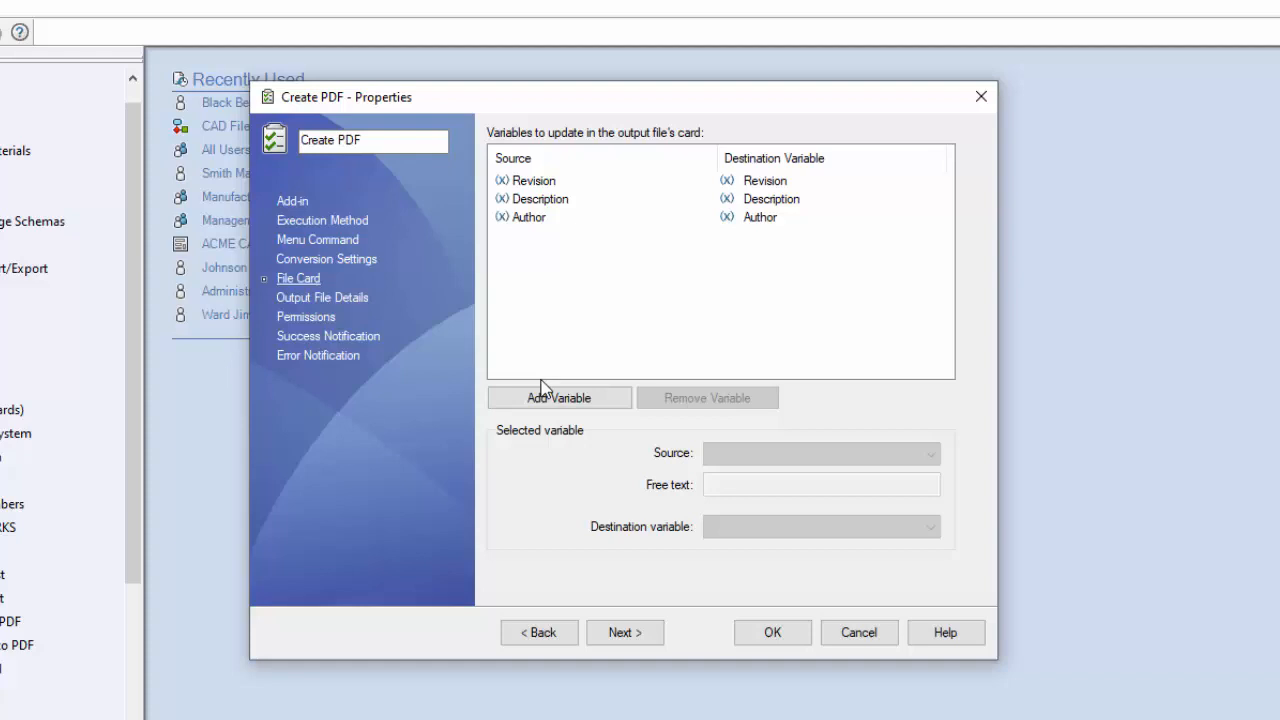
# Step: Add a fourth card mapping copying BOM Quantity into BOM Quantity on the output PDF
pyautogui.click(560, 396)
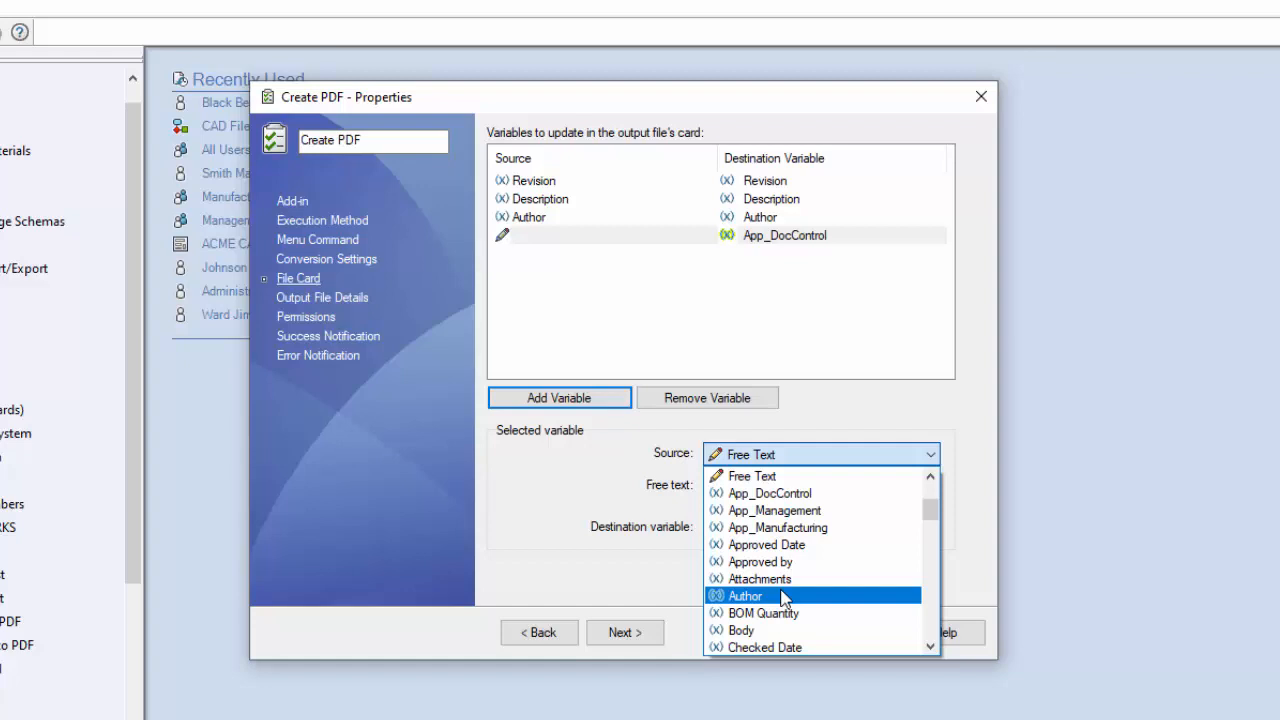
pyautogui.click(764, 612)
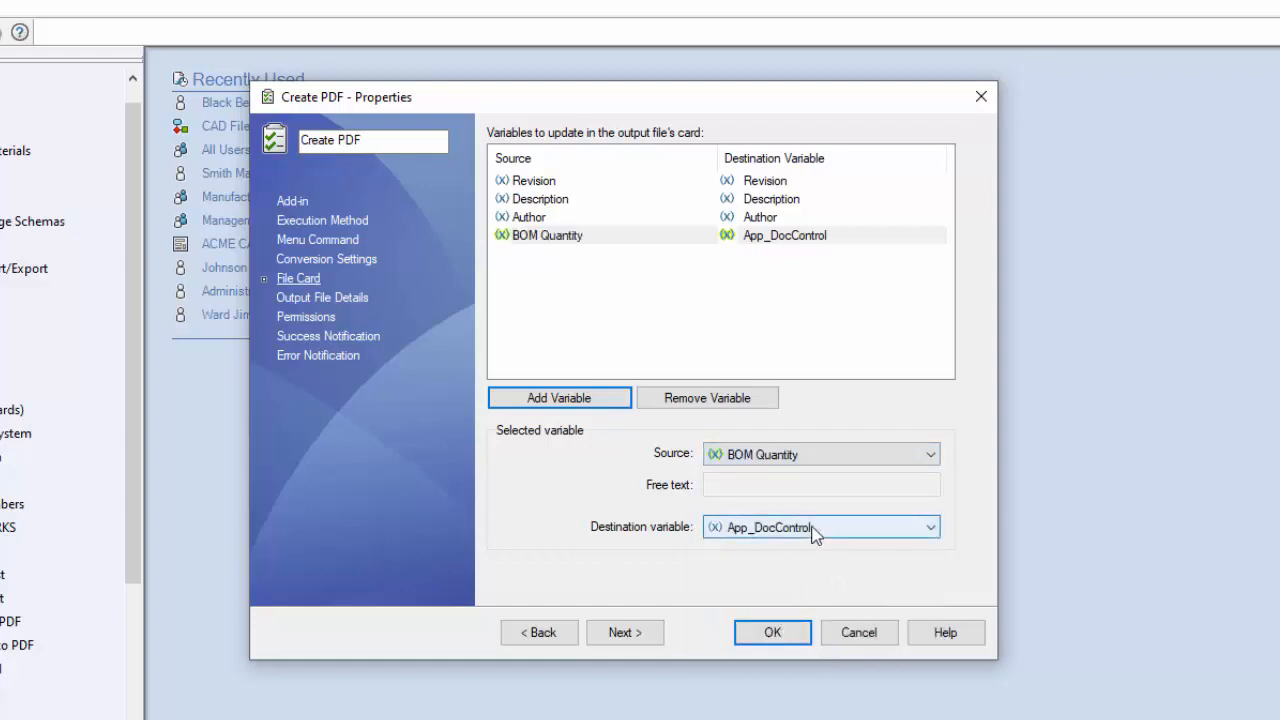
pyautogui.click(928, 528)
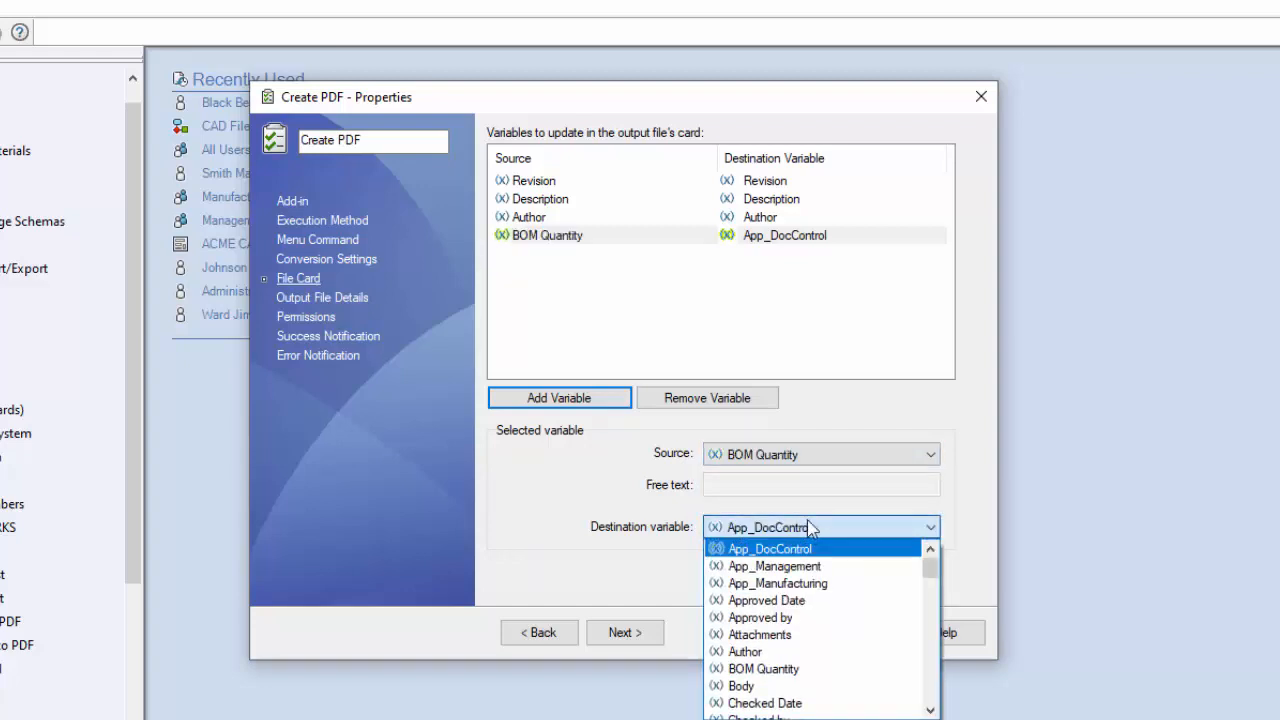
pyautogui.moveTo(836, 616)
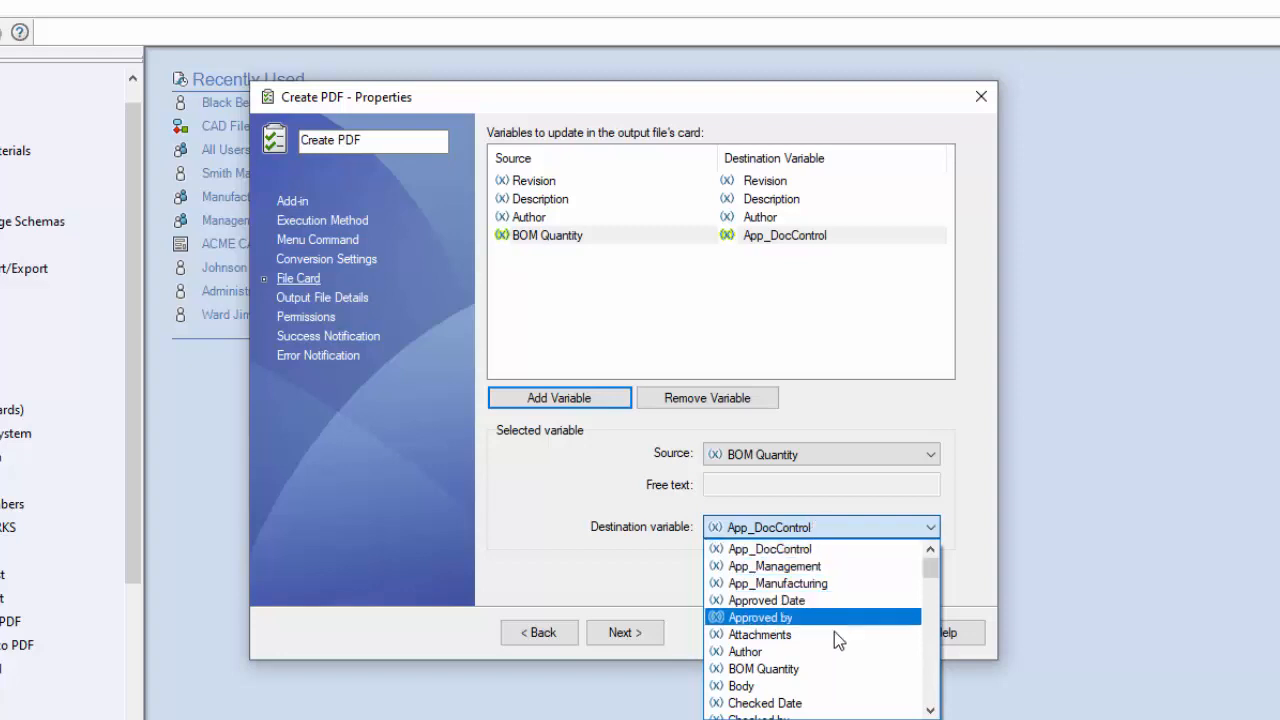
pyautogui.click(762, 668)
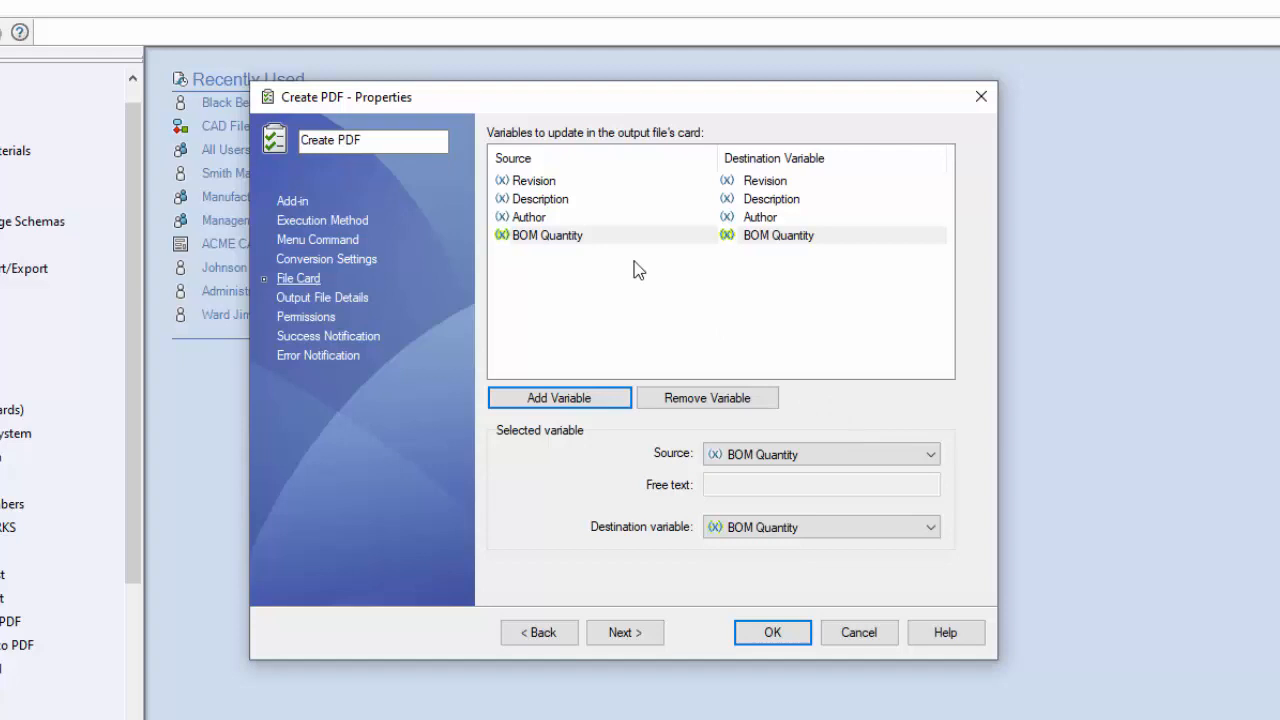
pyautogui.moveTo(476, 198)
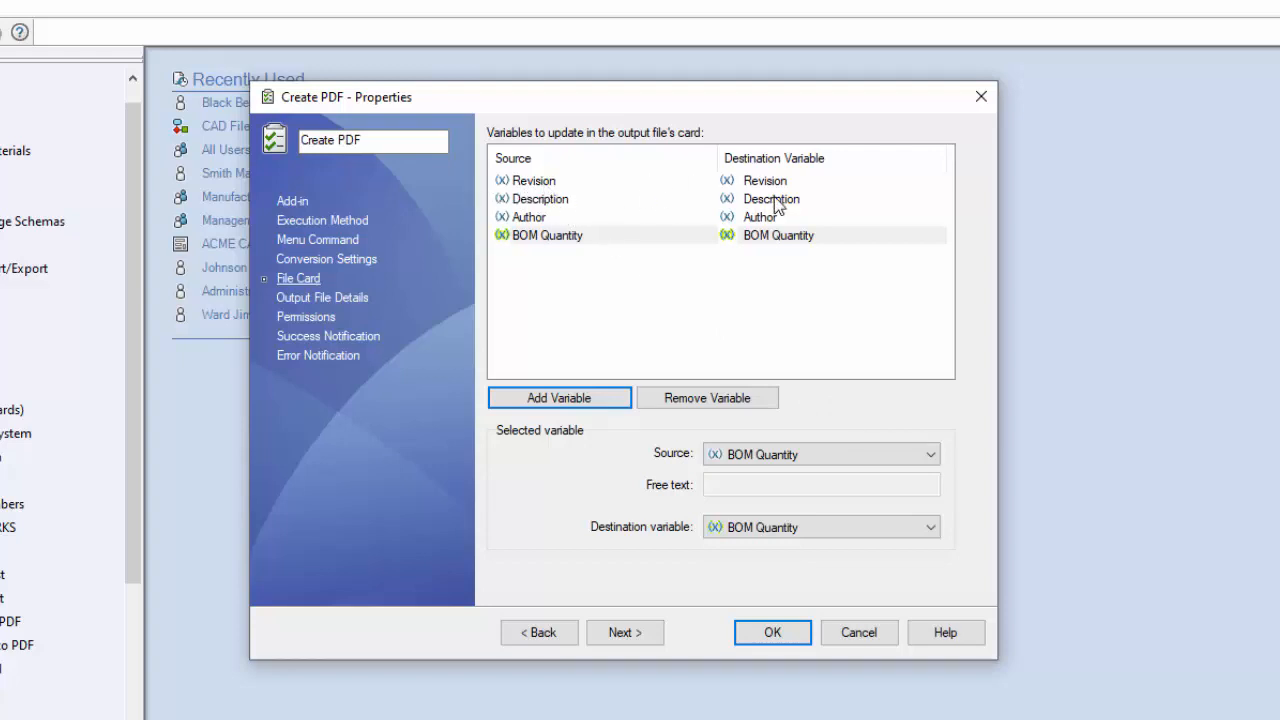
pyautogui.moveTo(664, 264)
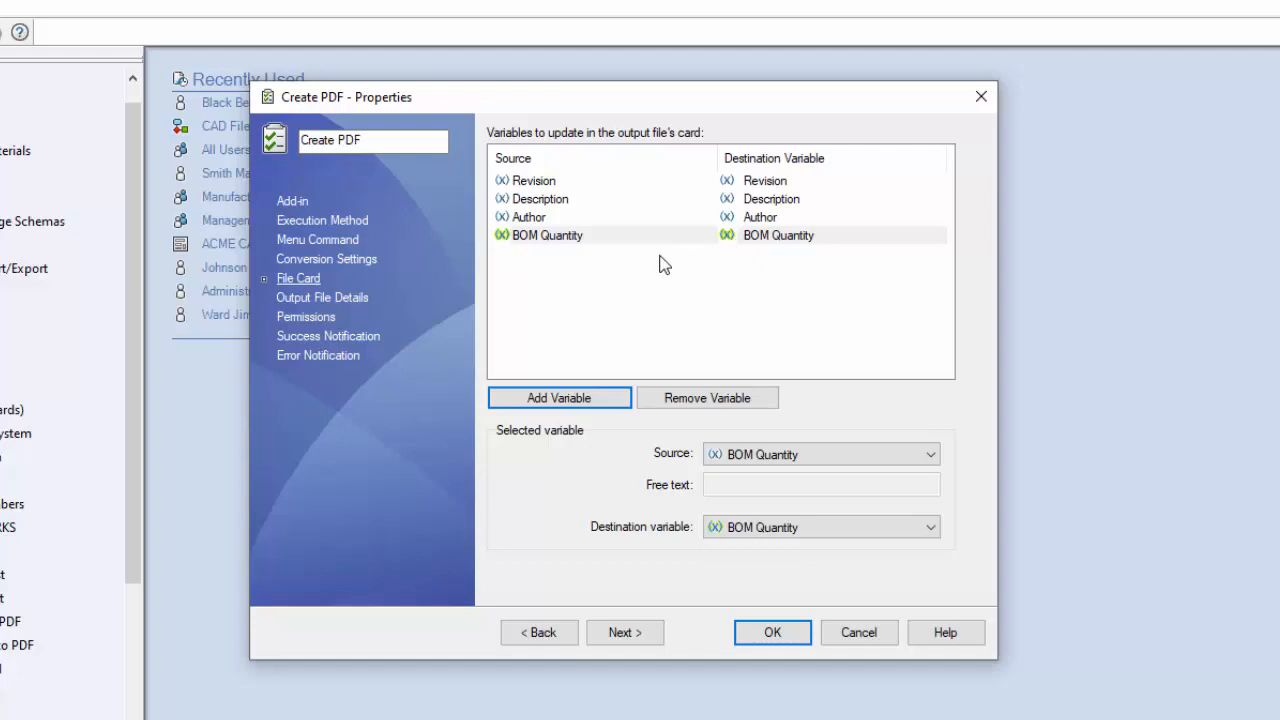
pyautogui.moveTo(548, 220)
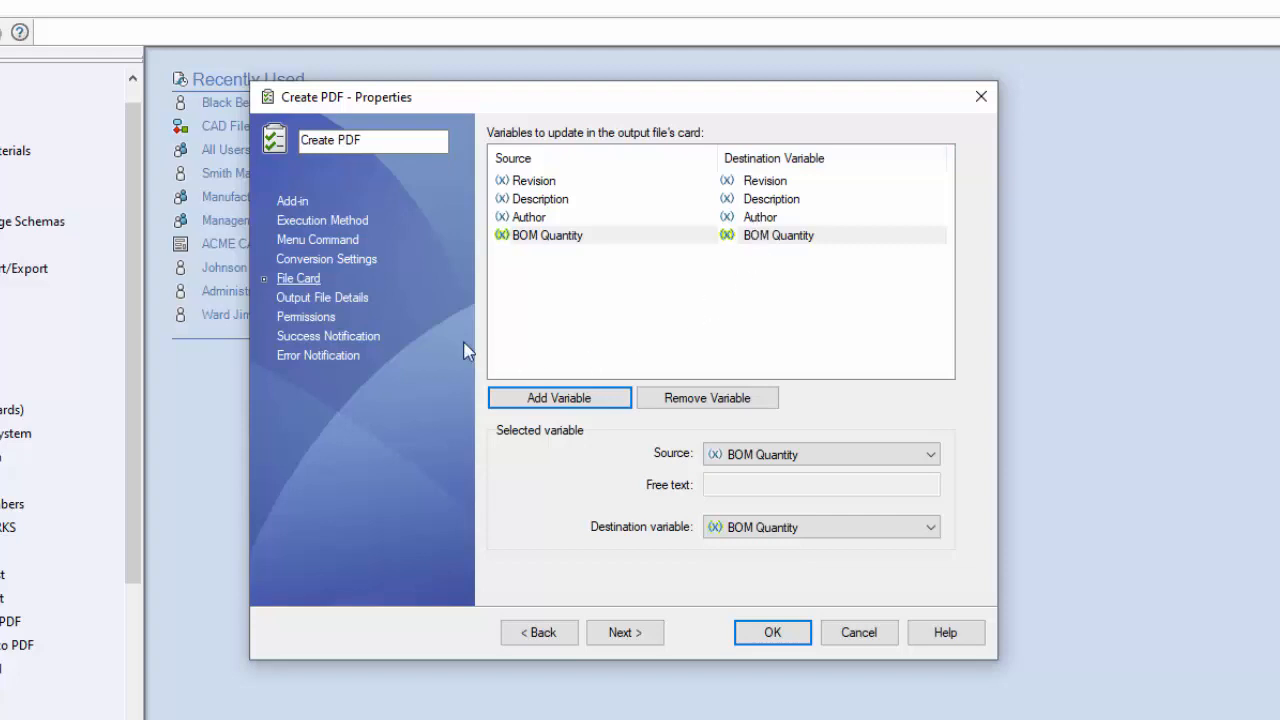
# Step: Return to Output File Details and list the variables insertable into the default path
pyautogui.click(320, 296)
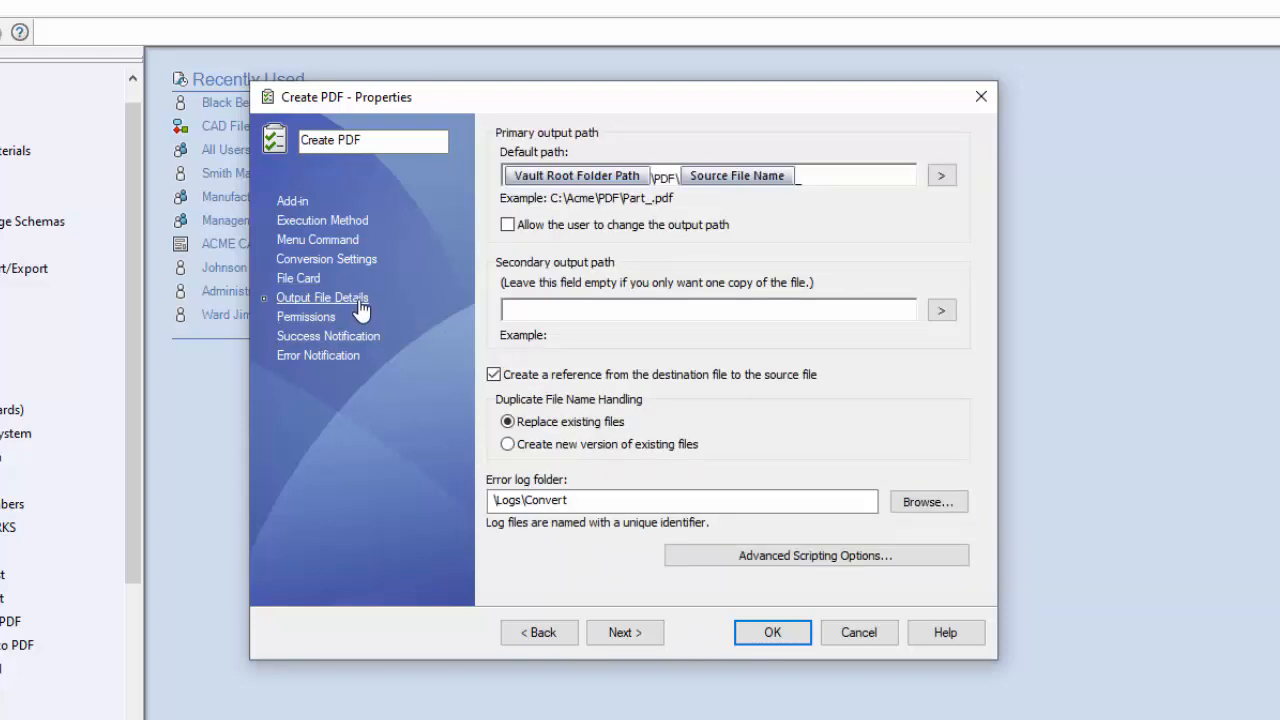
pyautogui.moveTo(940, 176)
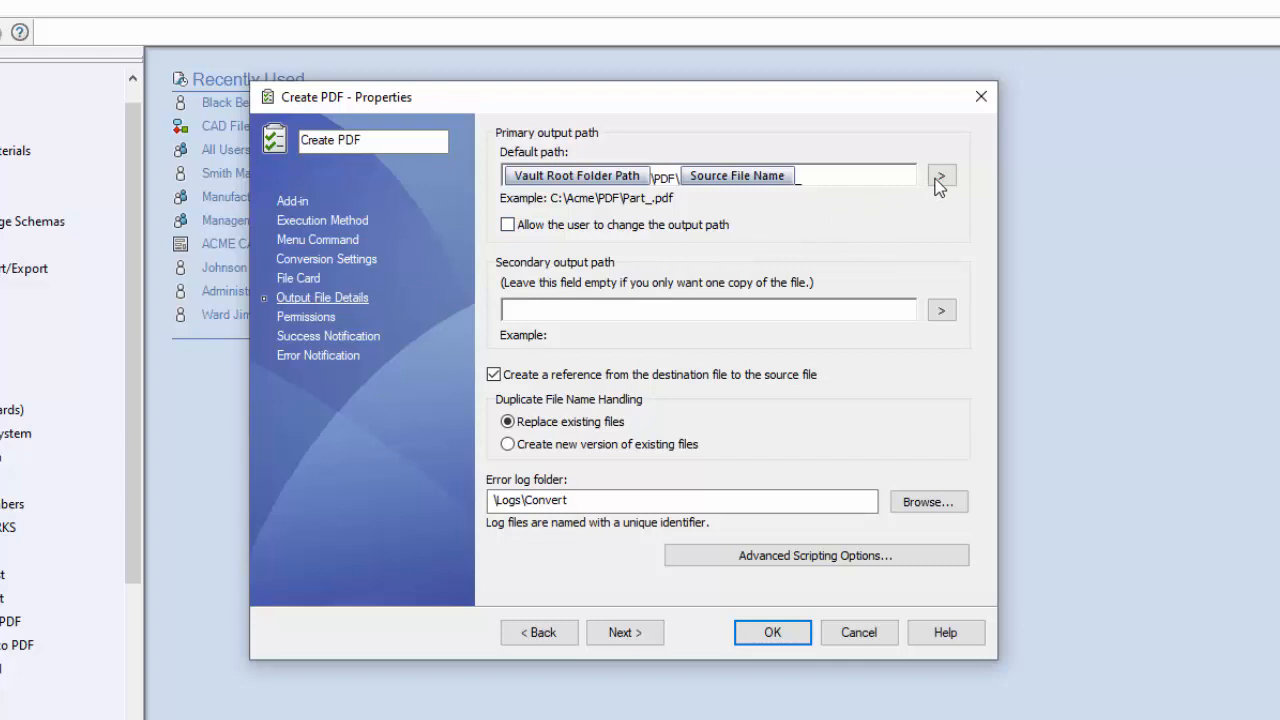
pyautogui.click(940, 176)
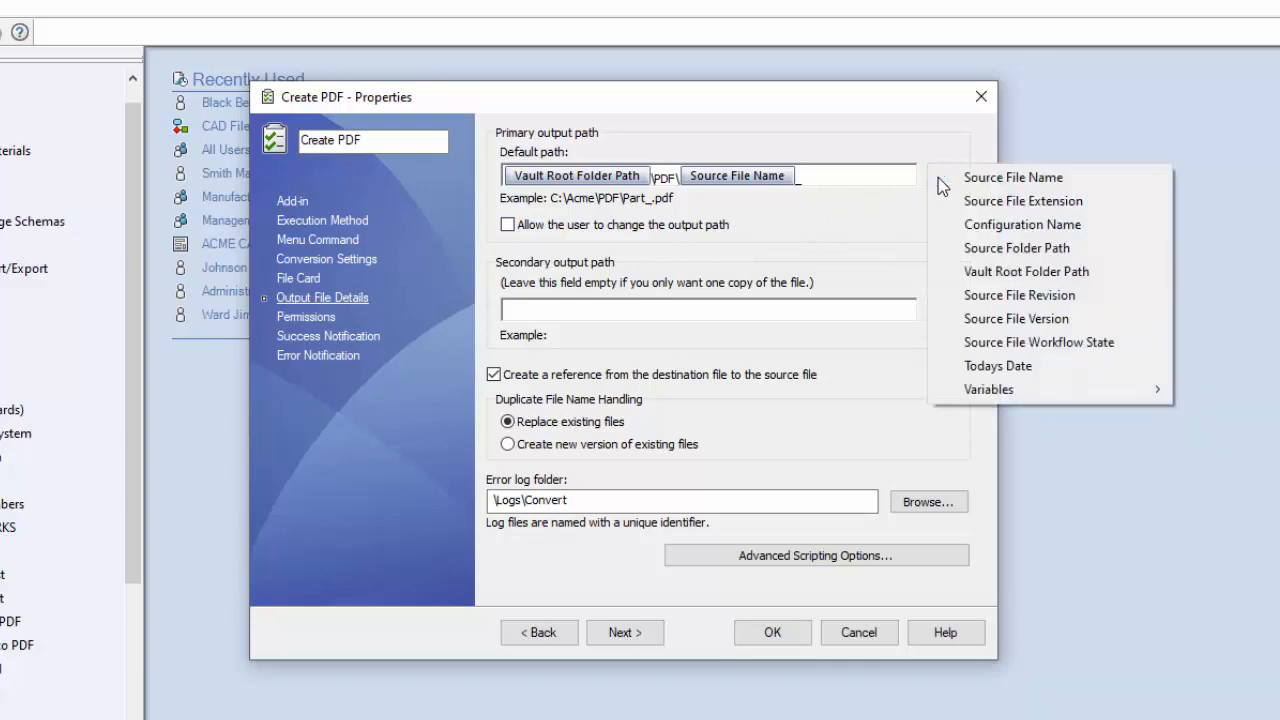
pyautogui.moveTo(1016, 248)
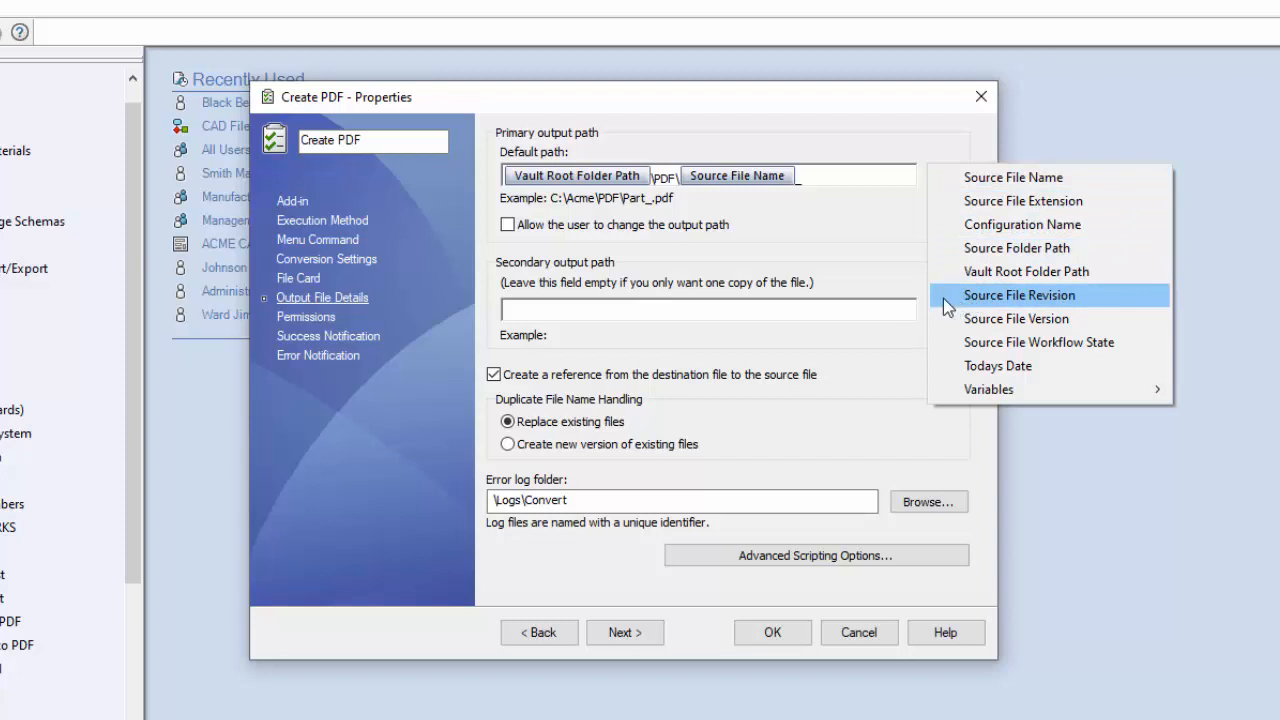
pyautogui.moveTo(948, 304)
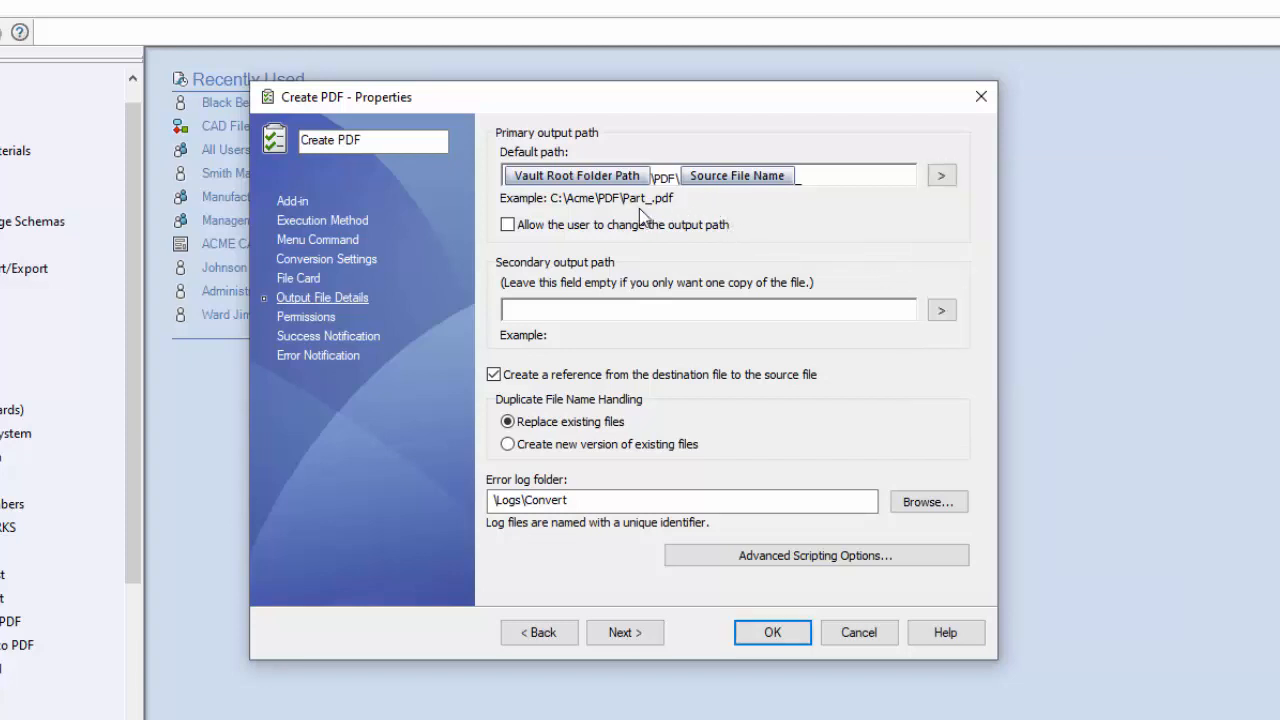
pyautogui.moveTo(650, 216)
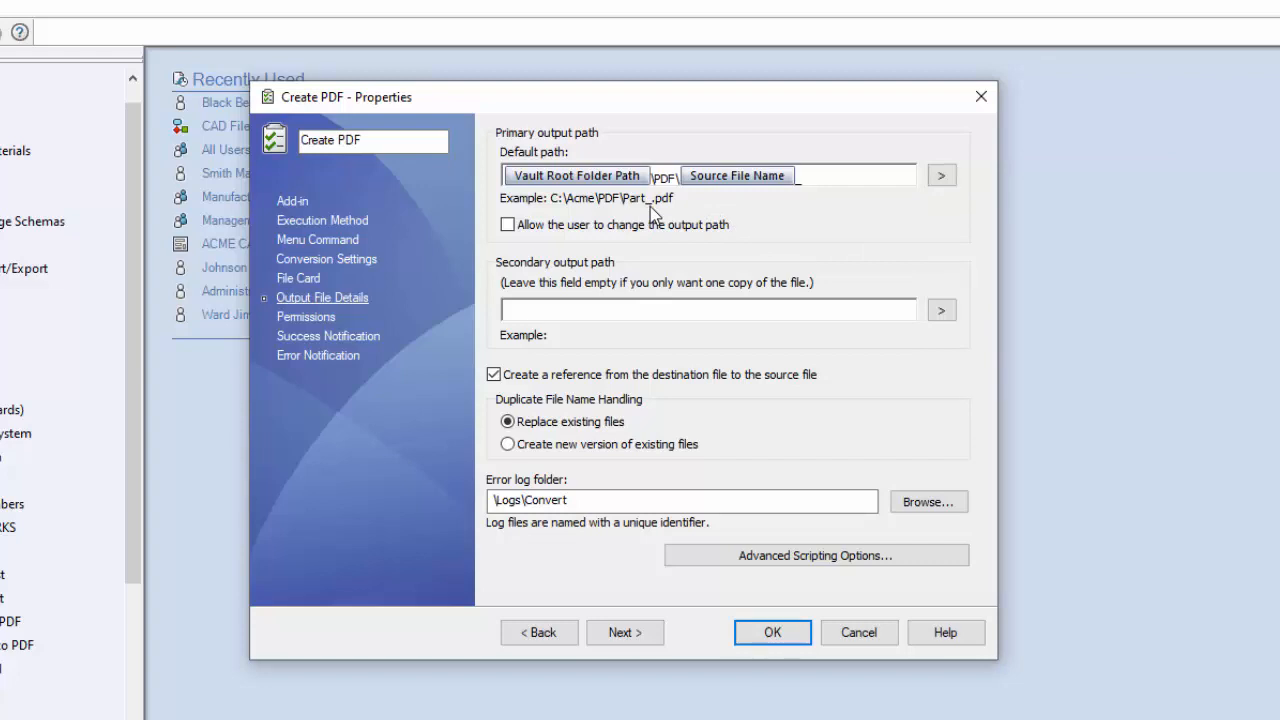
# Step: Insert %Revision% after the source file name, giving Part_%Revision%.pdf
pyautogui.click(940, 176)
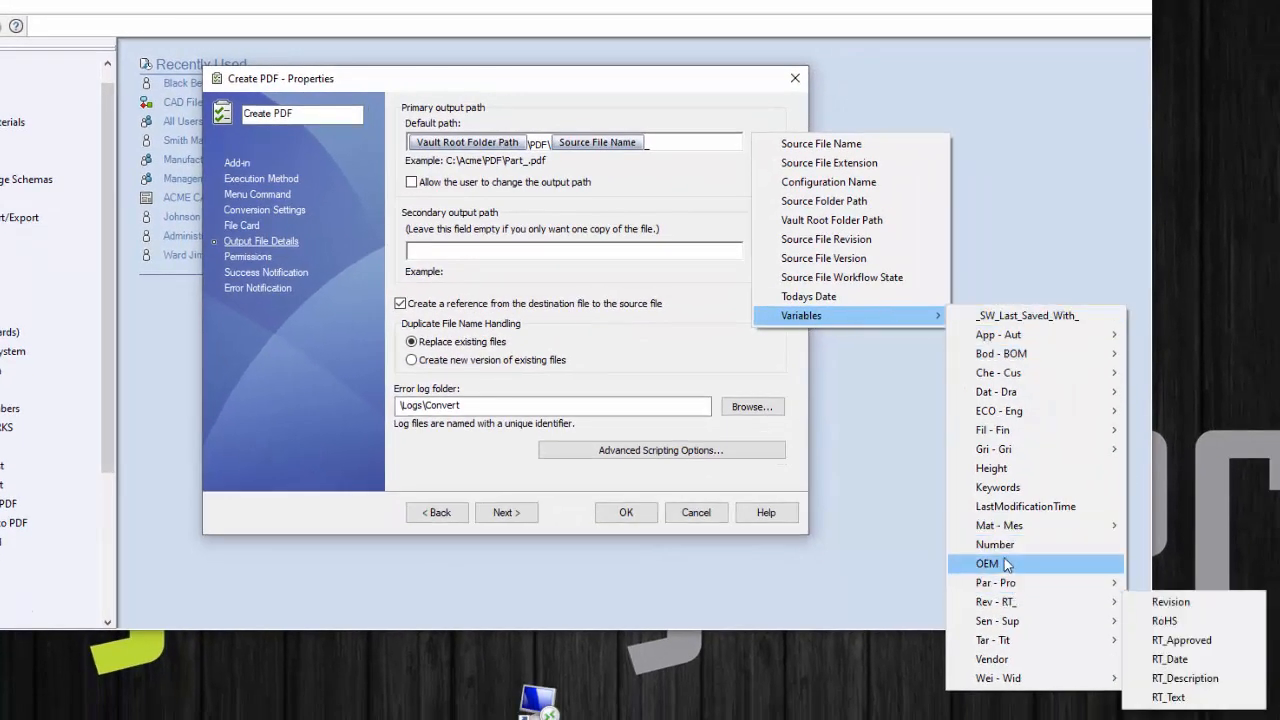
pyautogui.moveTo(1012, 600)
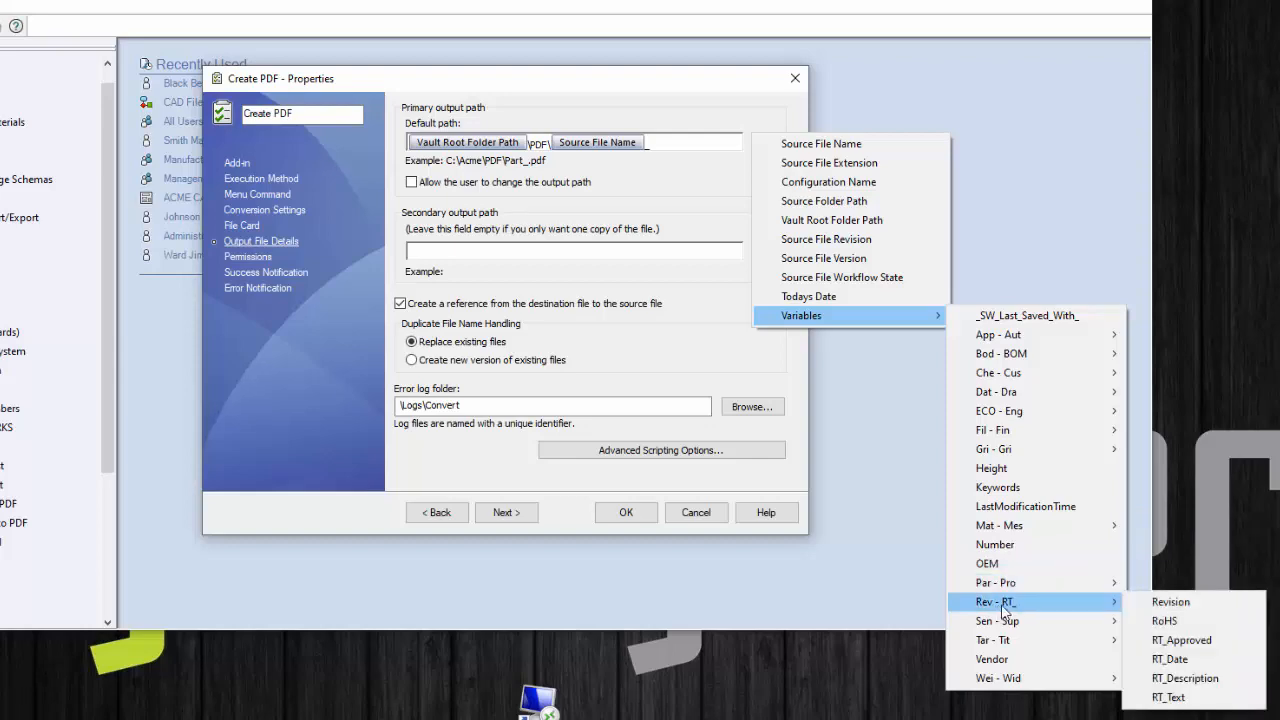
pyautogui.click(1170, 600)
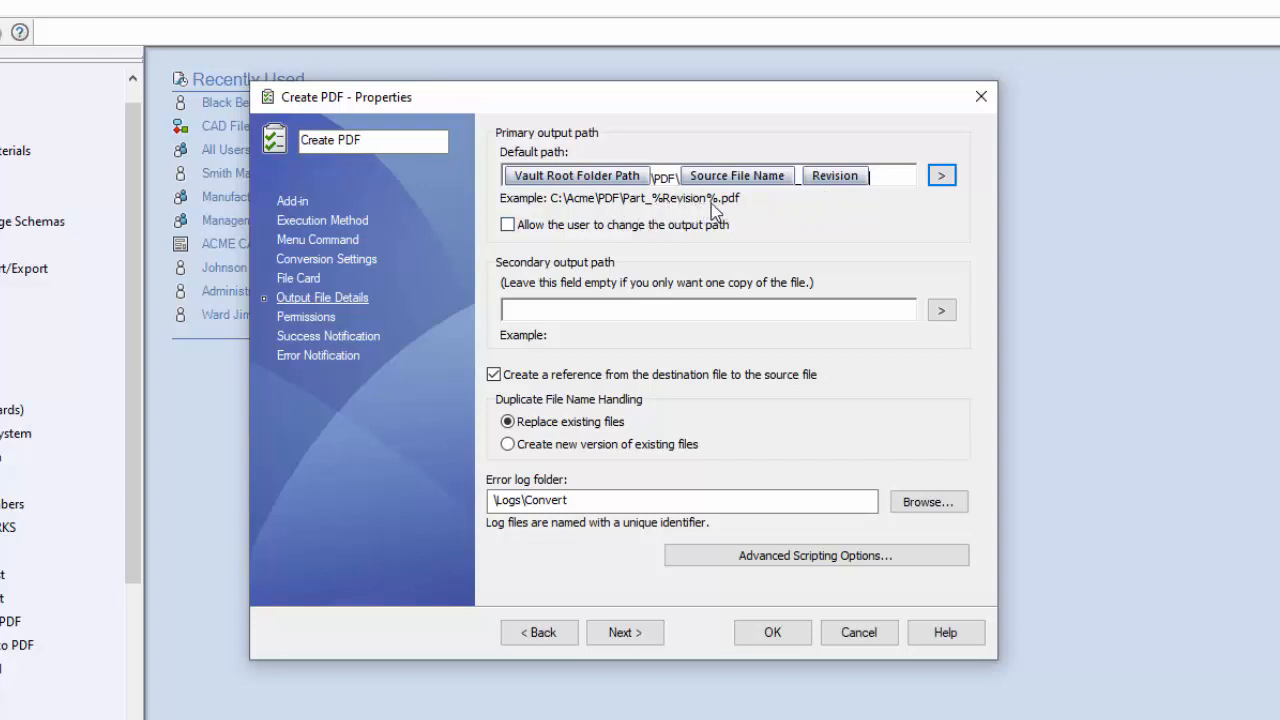
pyautogui.moveTo(664, 212)
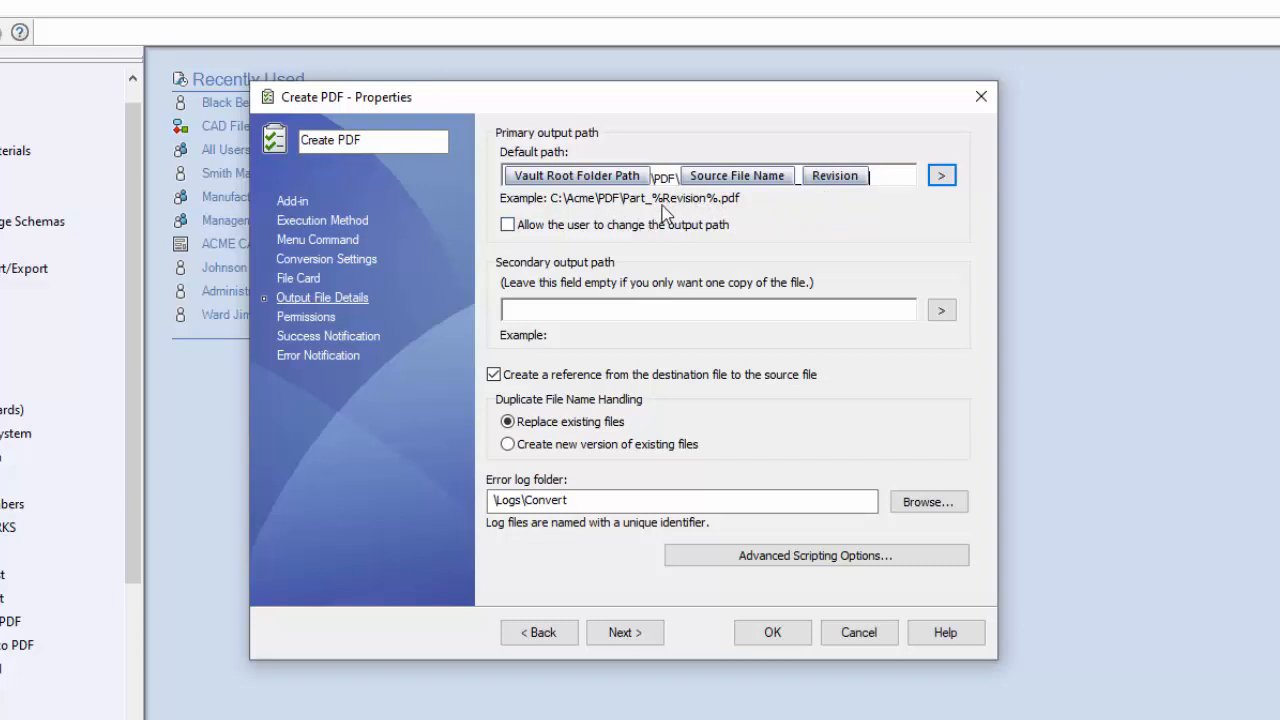
pyautogui.moveTo(684, 216)
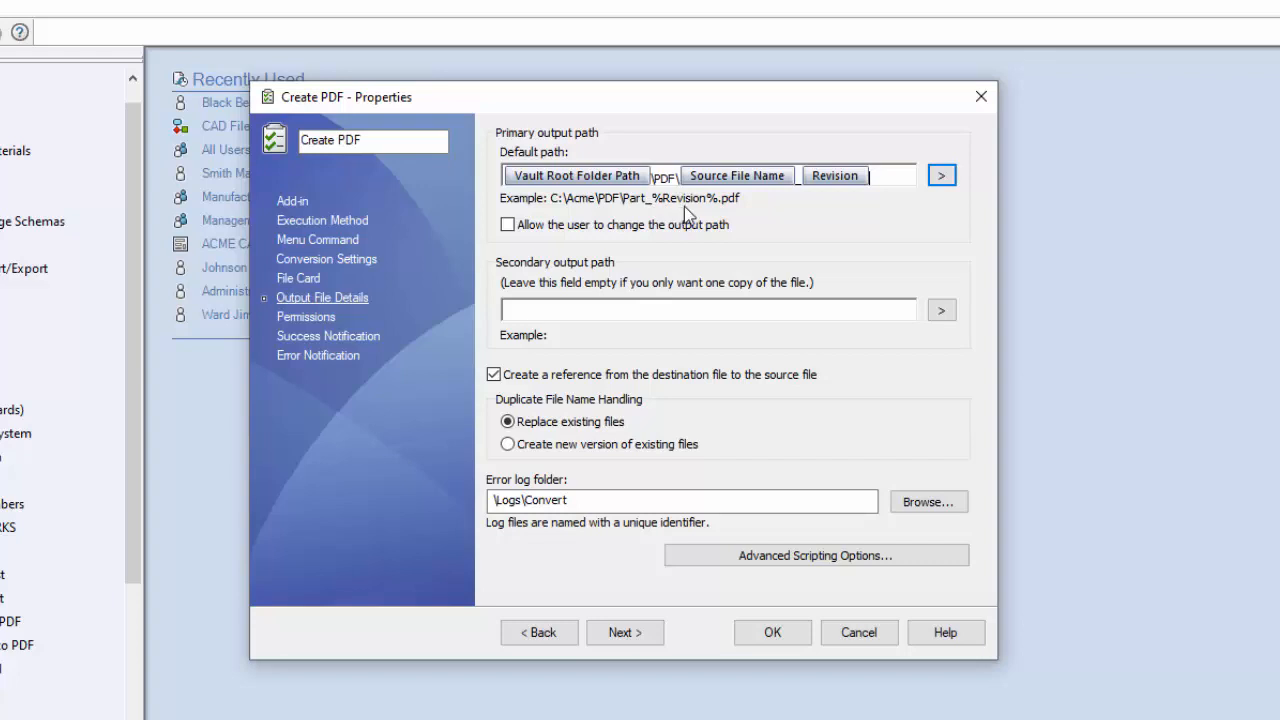
pyautogui.moveTo(688, 204)
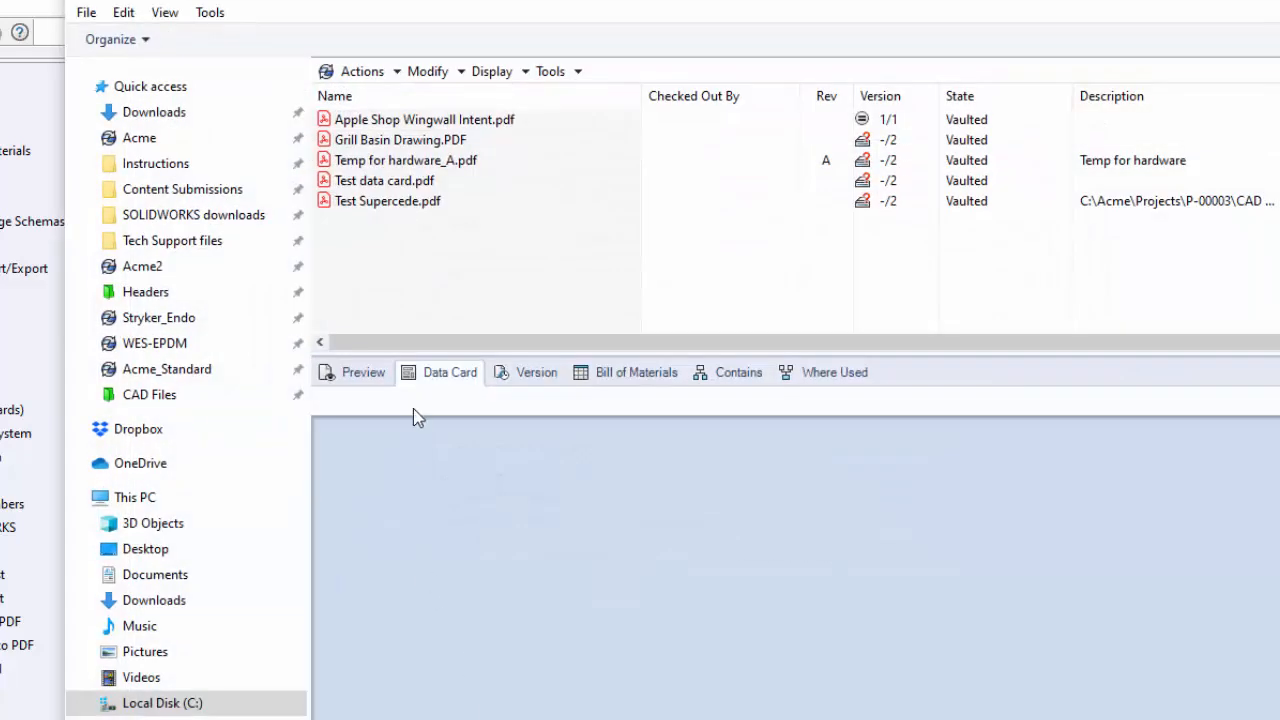
# Step: Show the data card of vaulted Temp for hardware_A.pdf with Revision A
pyautogui.click(404, 160)
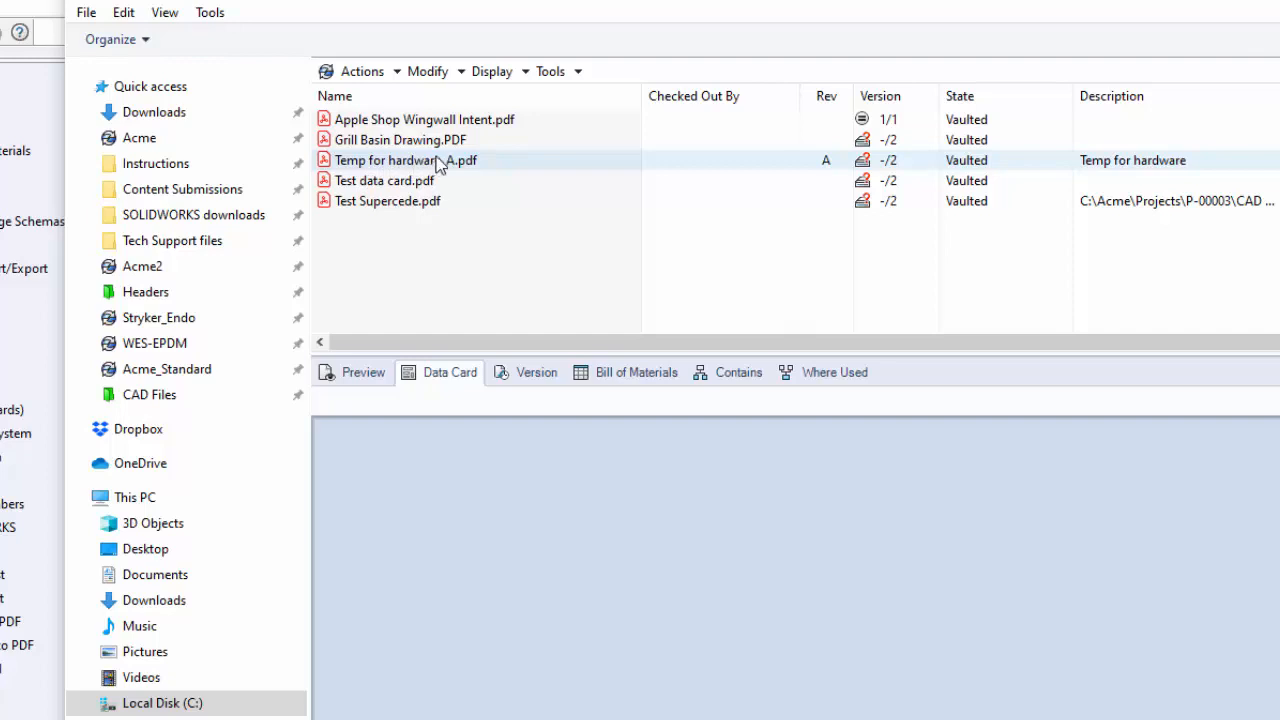
pyautogui.click(404, 160)
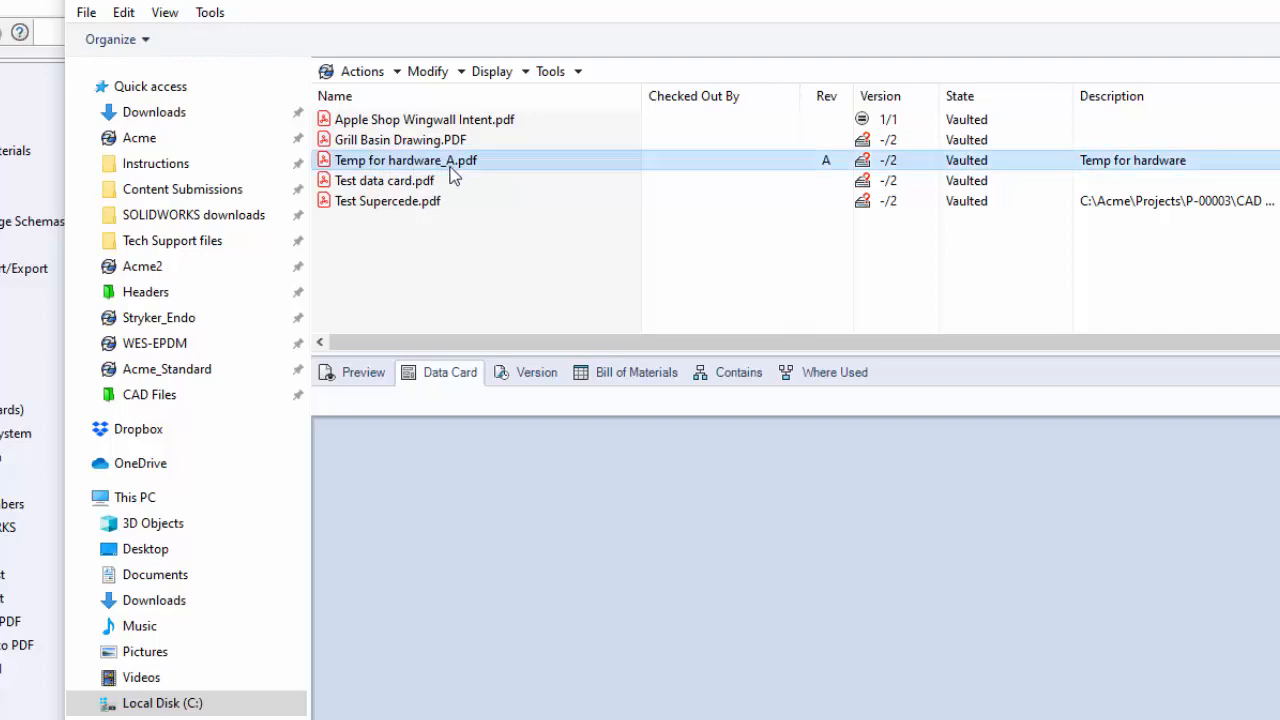
pyautogui.click(404, 160)
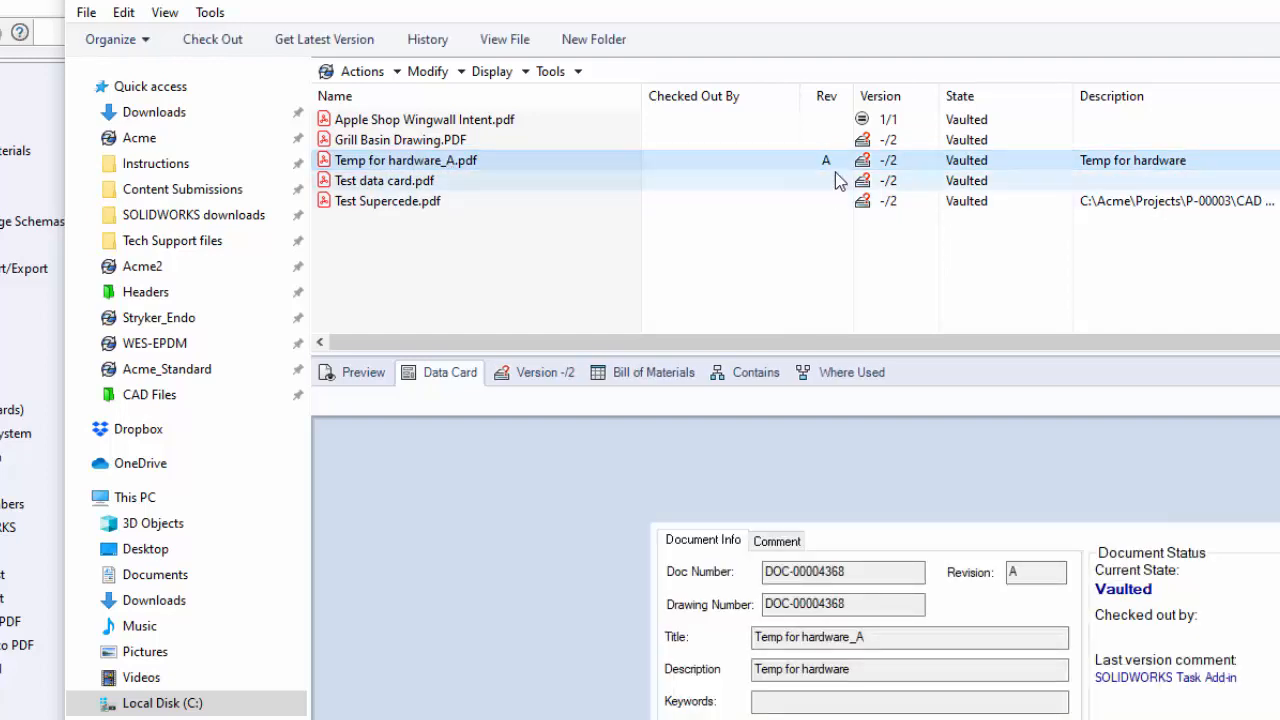